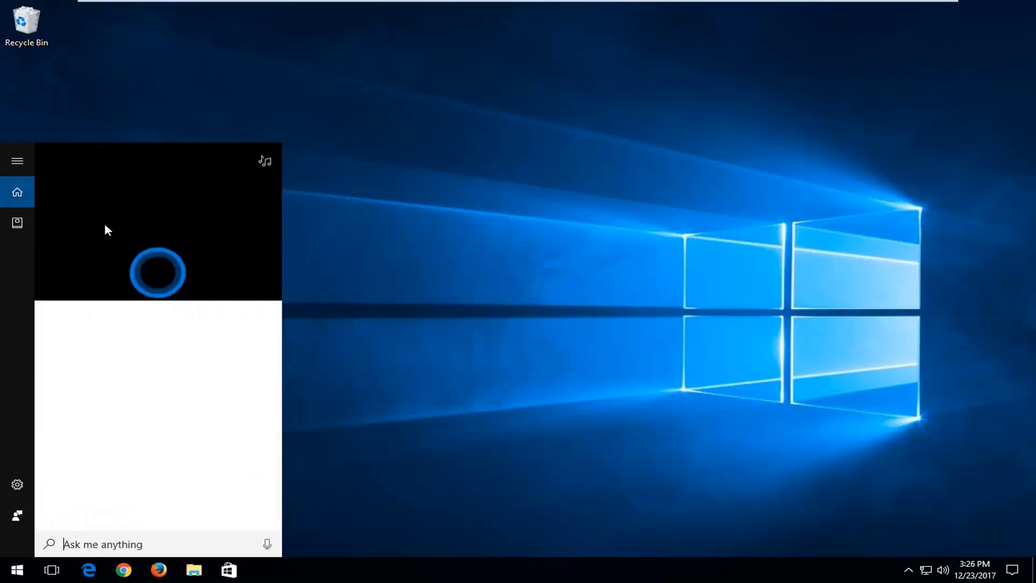
- Search the Start menu for 'system' and open the System control panel page
text(system)
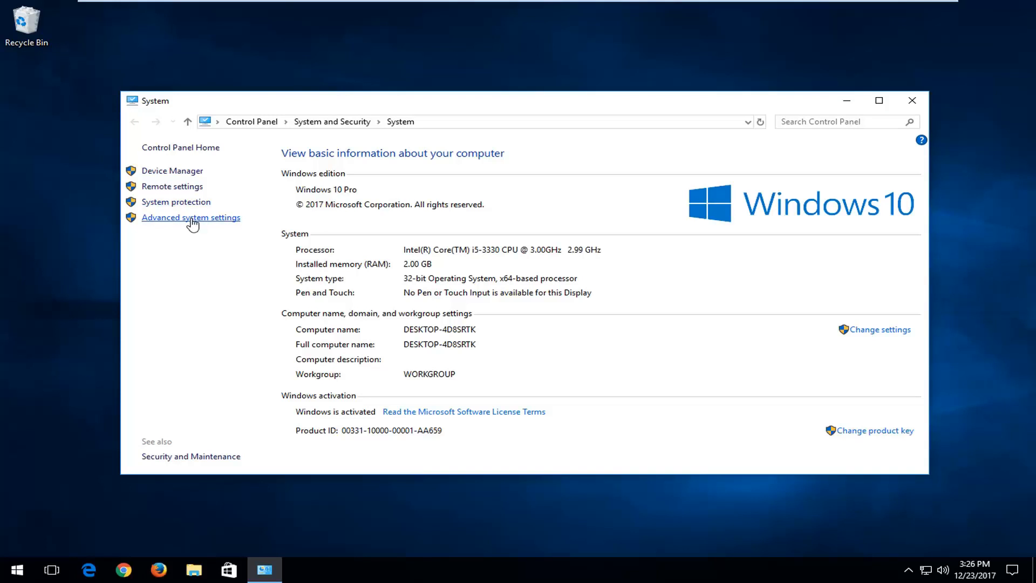
- Open Advanced system settings and Performance Options' Advanced tab, showing the 1152 MB paging file
click(190, 218)
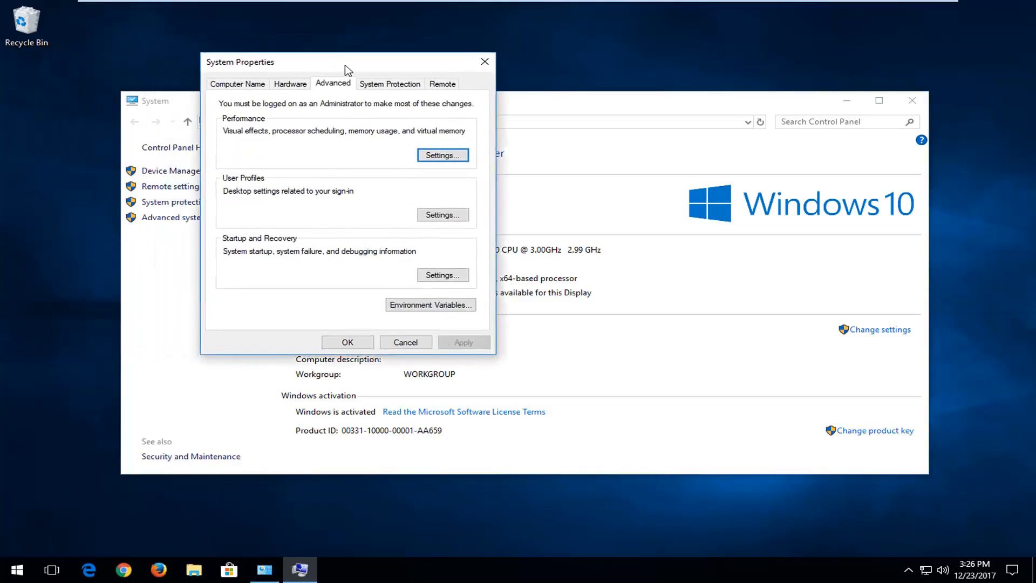
drag(348, 62, 446, 139)
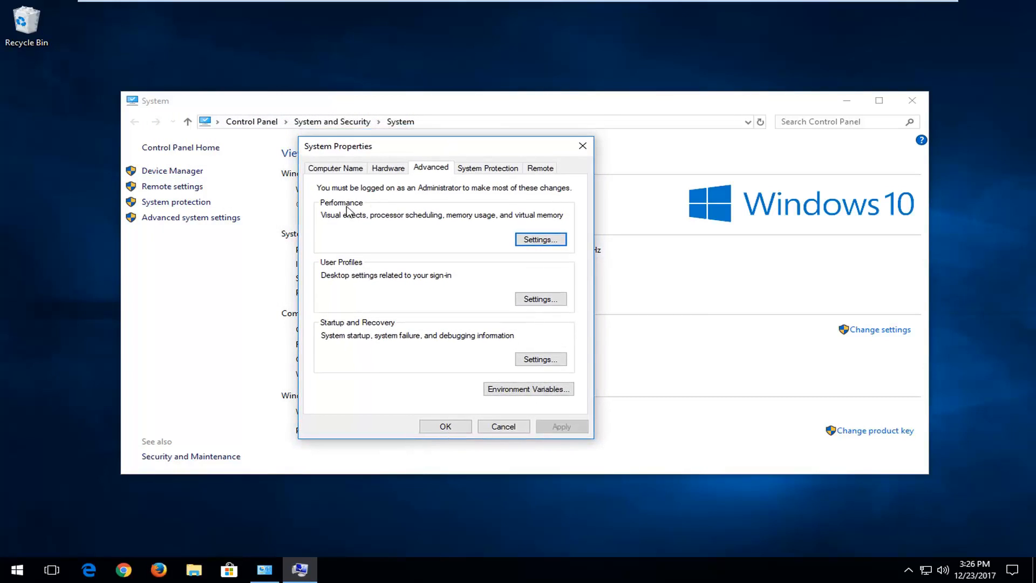
mouse_move(428, 225)
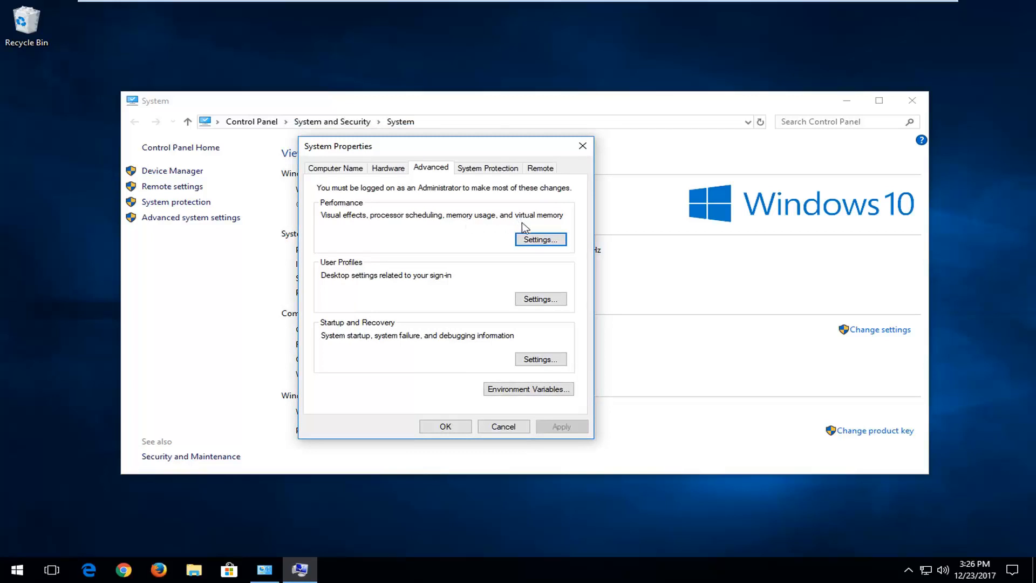
click(540, 239)
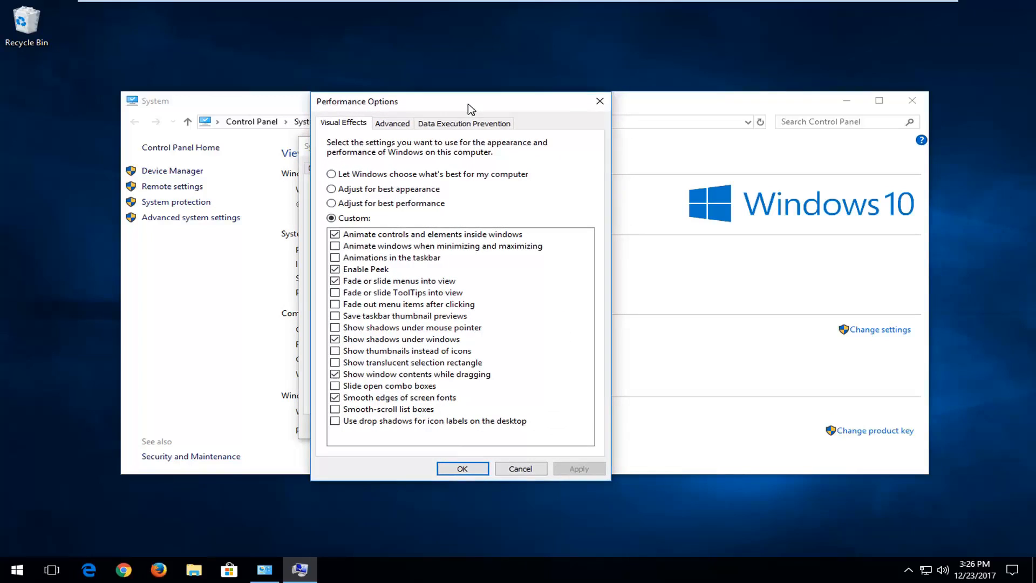
click(392, 124)
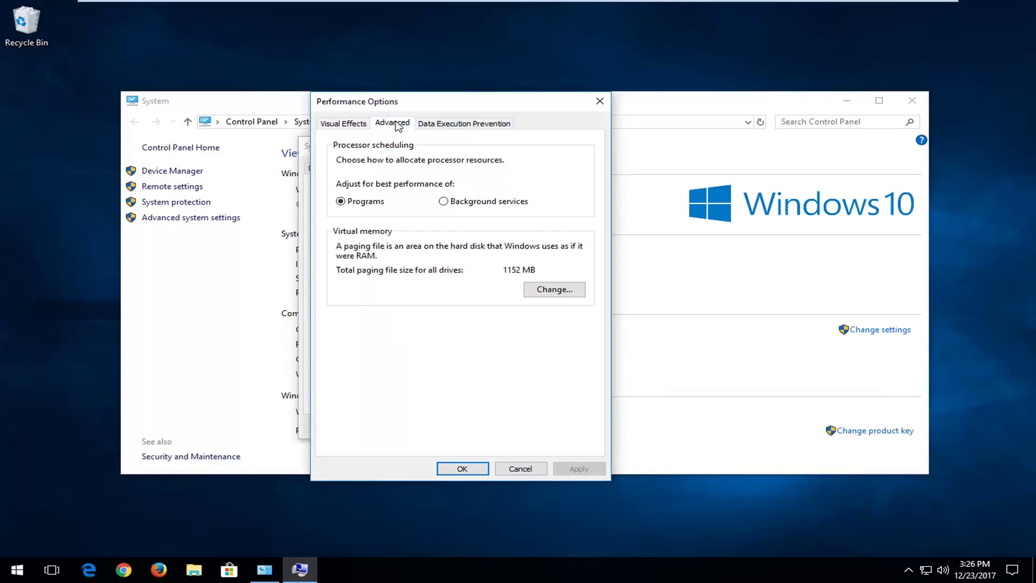
mouse_move(356, 233)
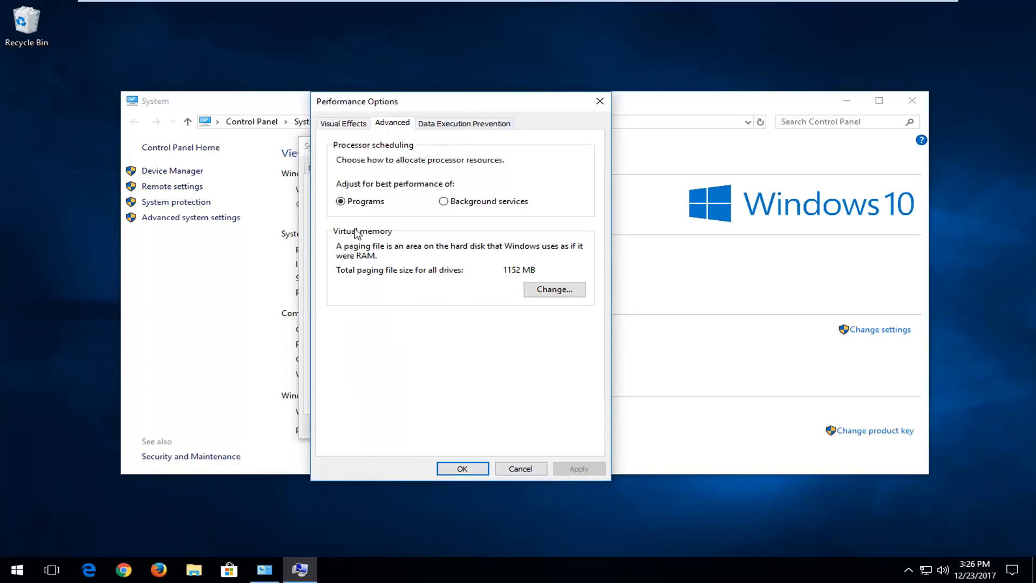
mouse_move(415, 252)
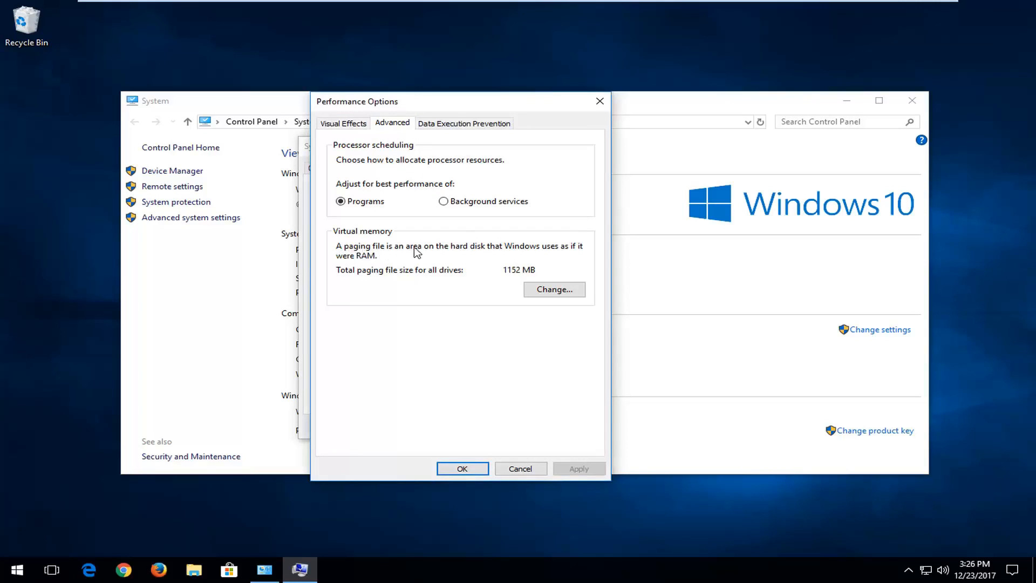
mouse_move(534, 253)
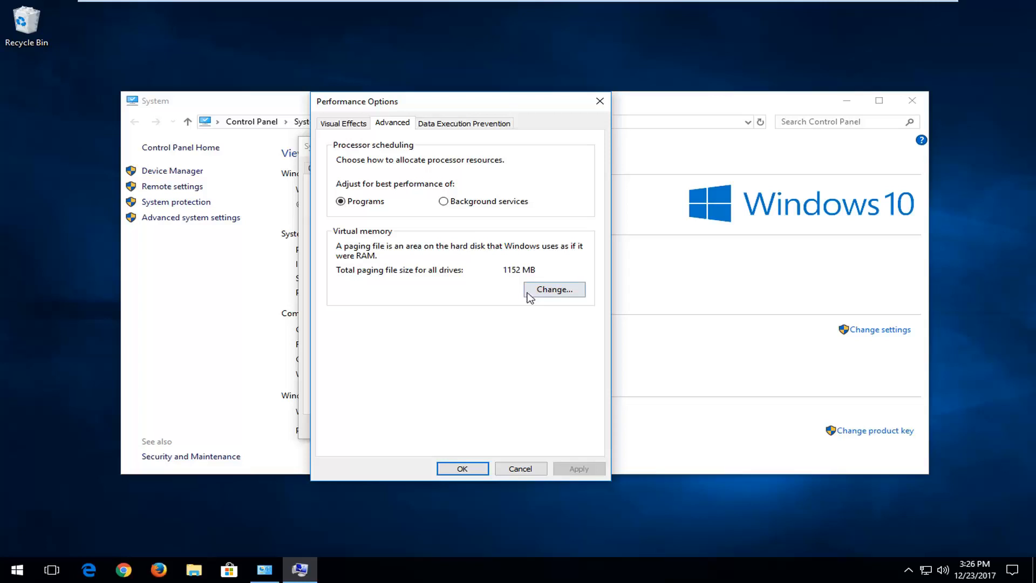
- Turn off automatic paging file management and choose Custom size for drive C:, entering '115'
click(554, 289)
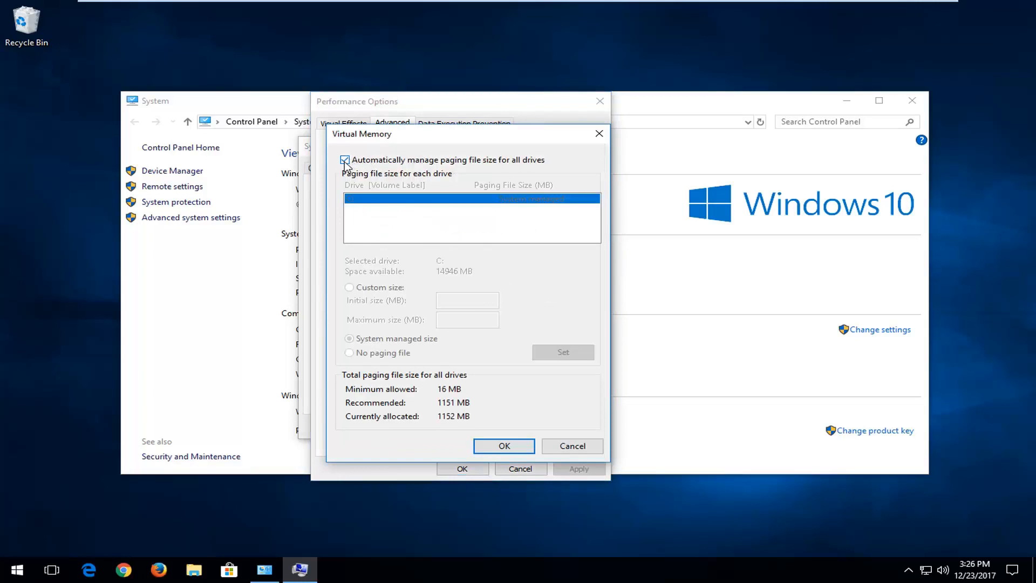
click(344, 160)
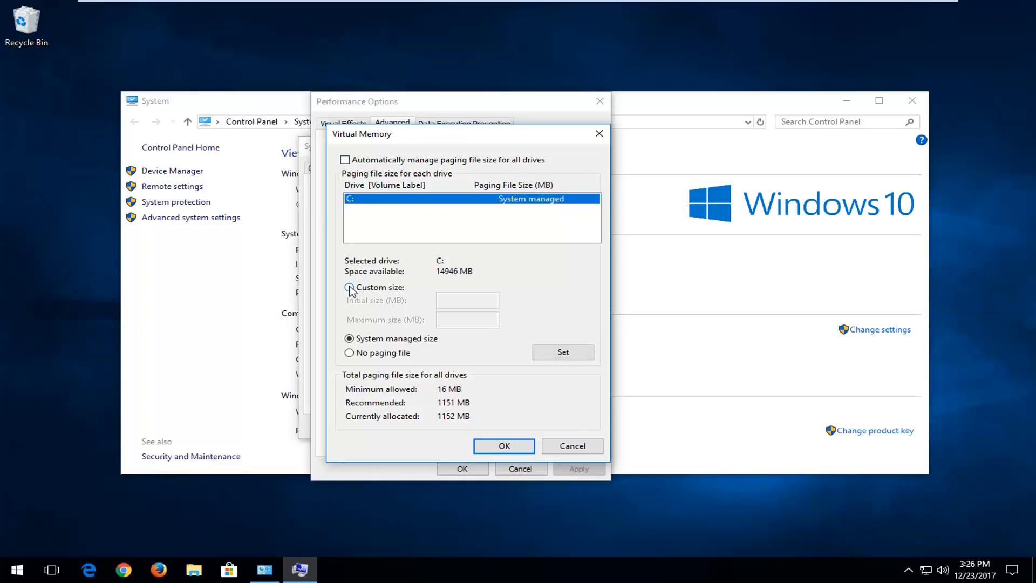
click(350, 288)
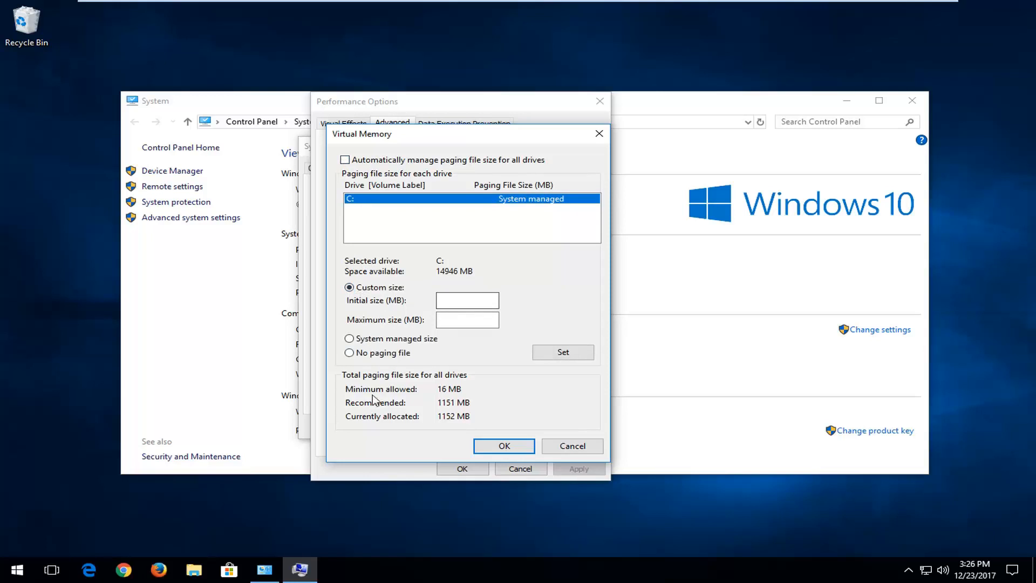
mouse_move(411, 392)
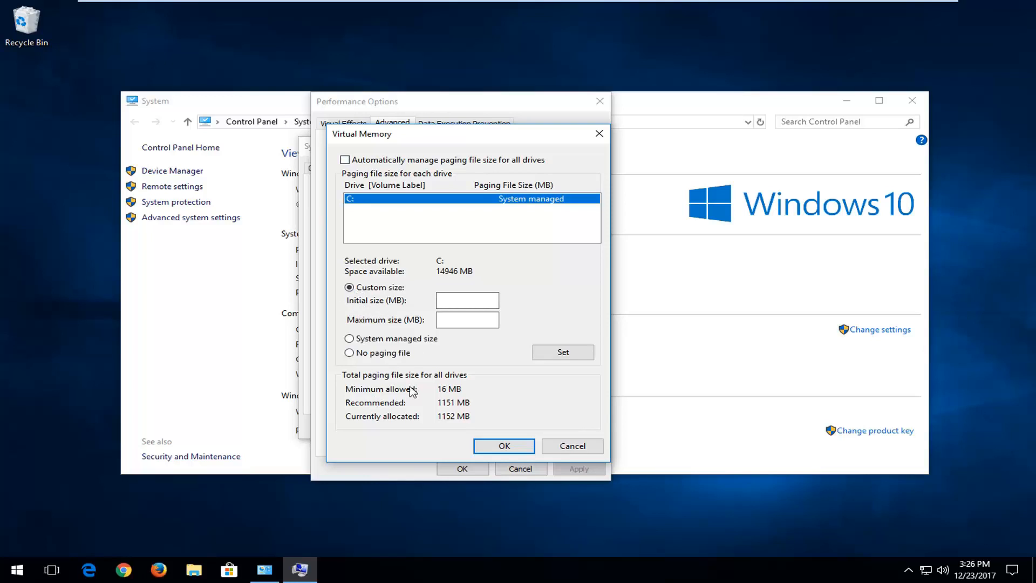
mouse_move(453, 408)
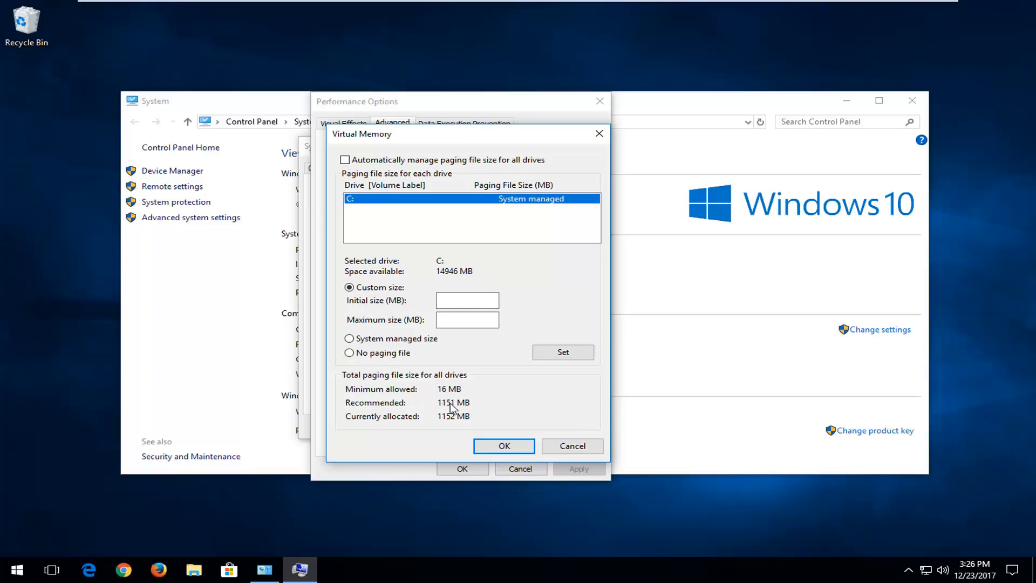
text(115)
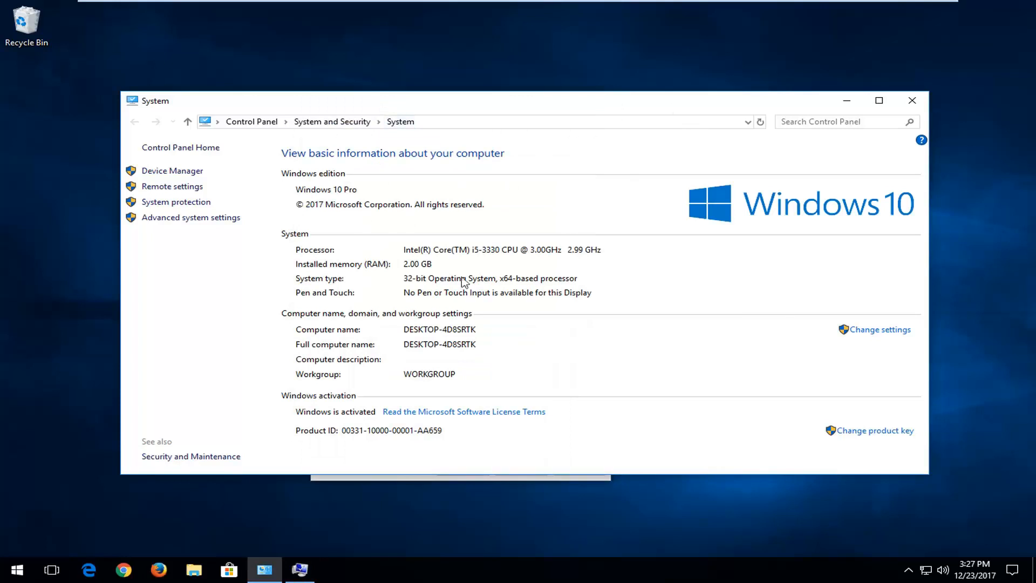
mouse_move(422, 270)
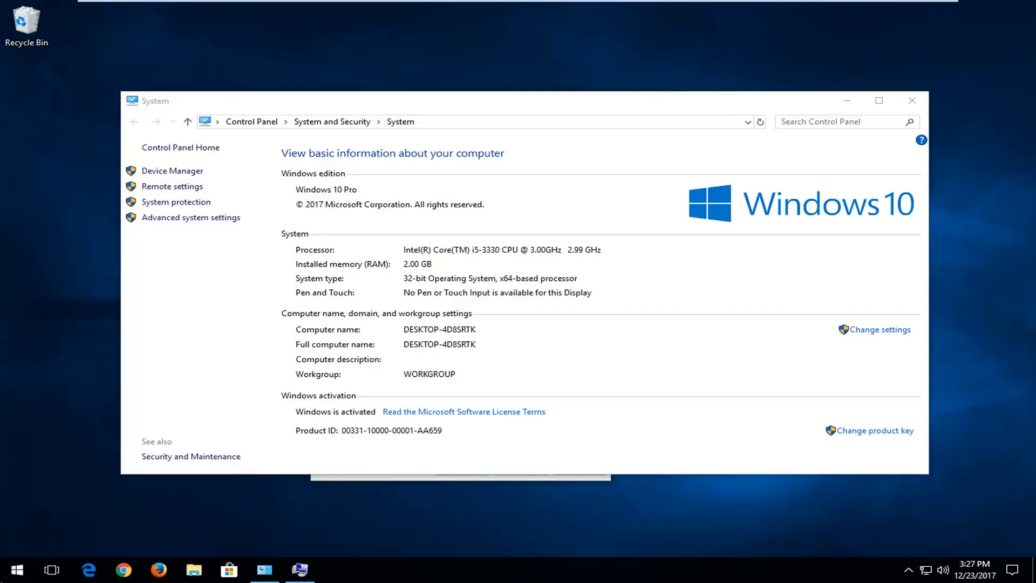
- Launch Calculator via 'calc' and work out 3,072 from 2,048
text(calc)
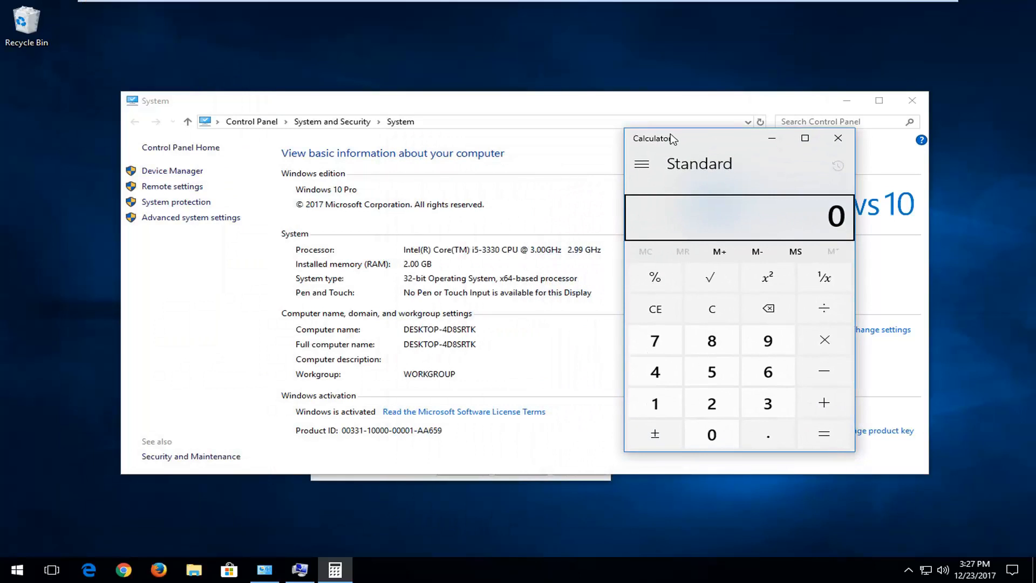
click(654, 402)
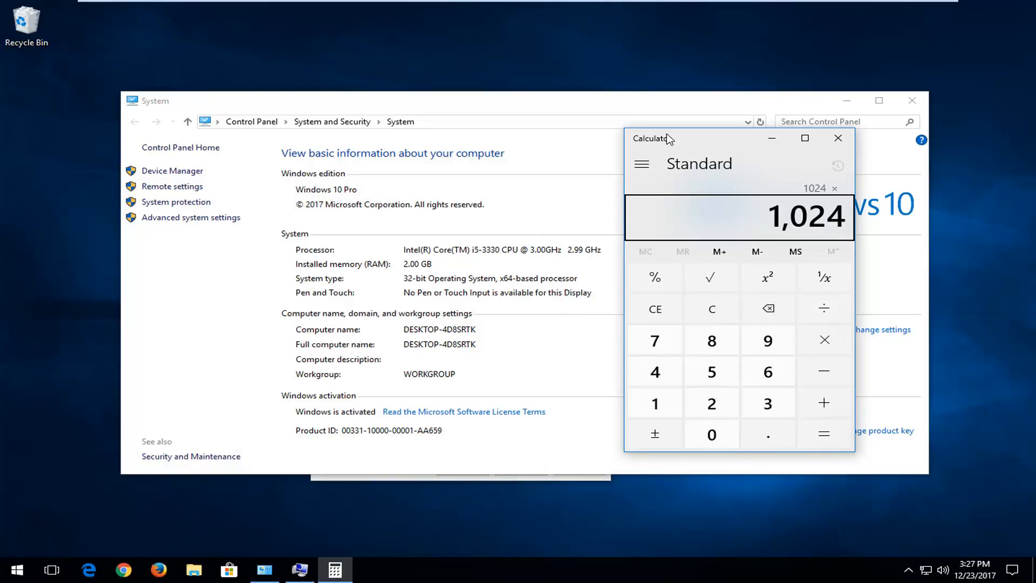
click(824, 434)
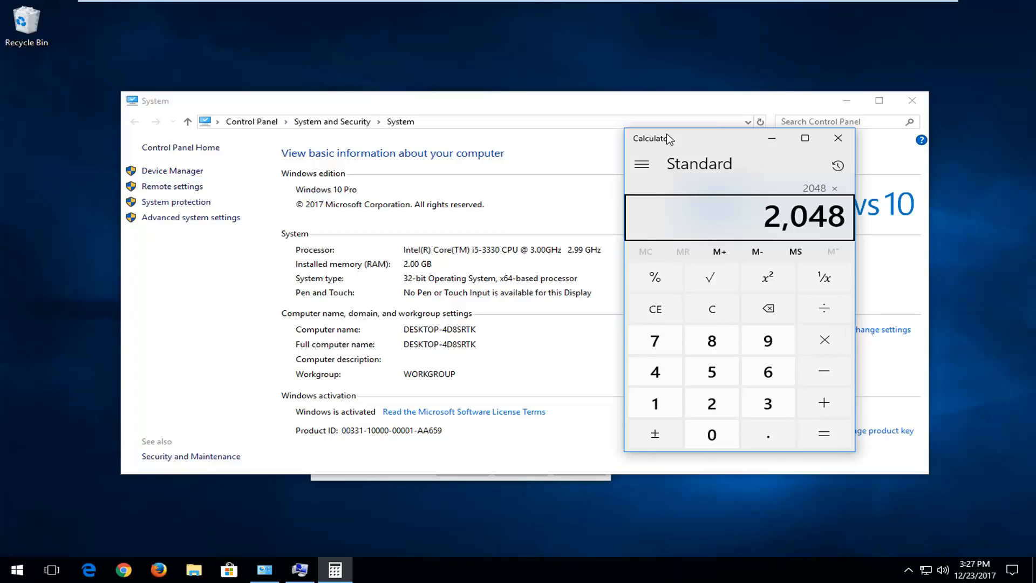
mouse_move(388, 271)
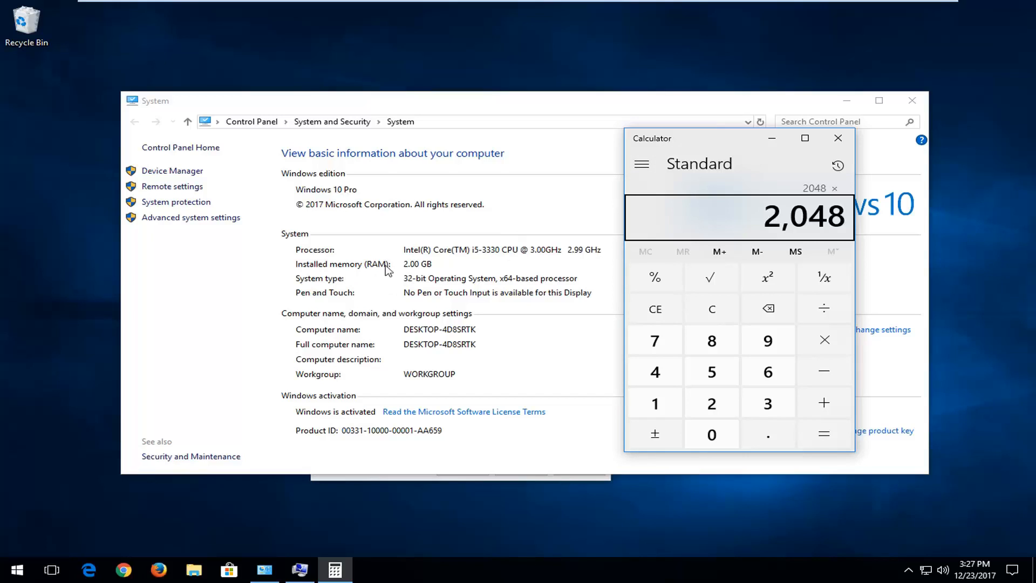
click(654, 403)
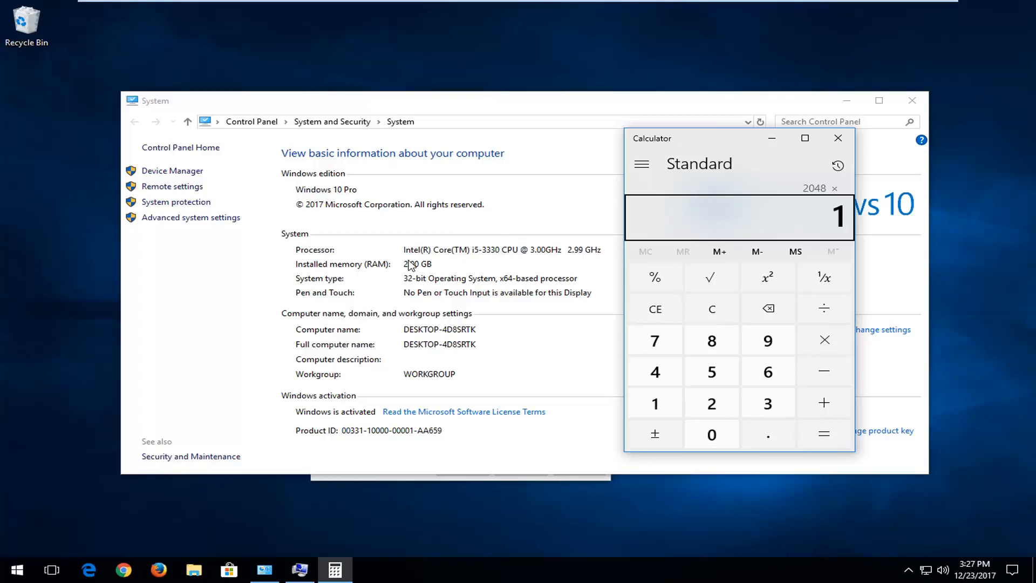
click(823, 434)
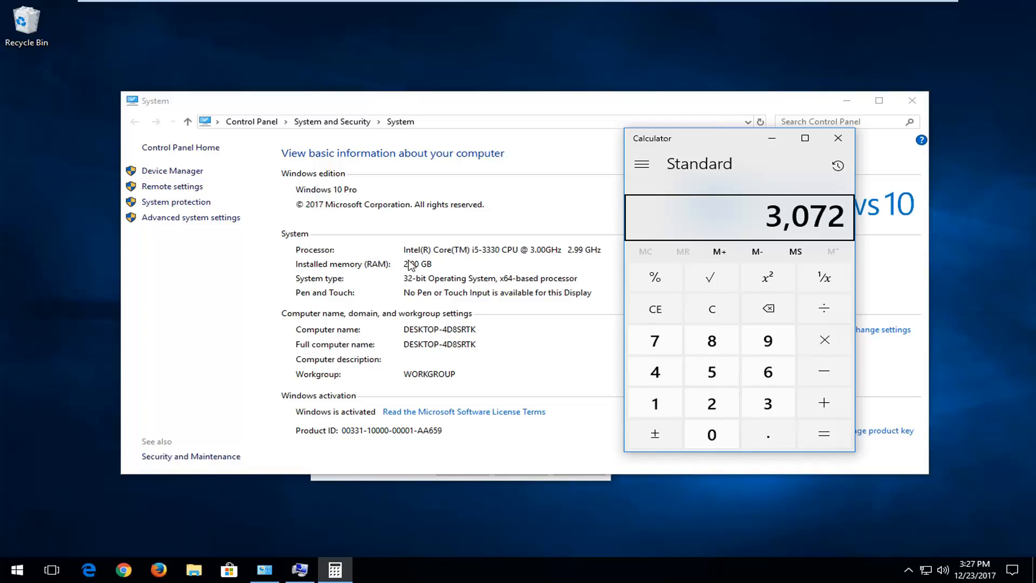
mouse_move(418, 280)
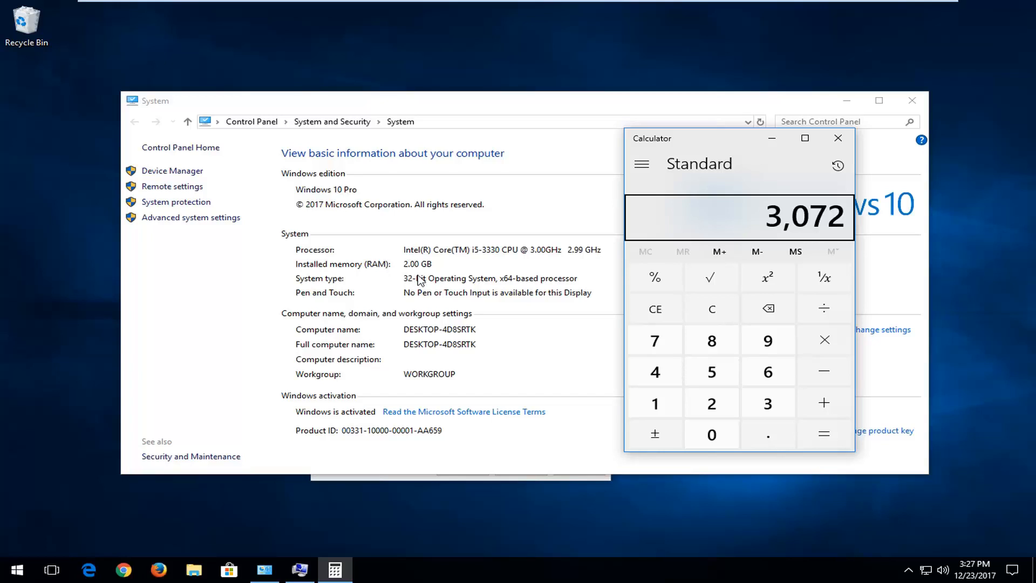
mouse_move(558, 259)
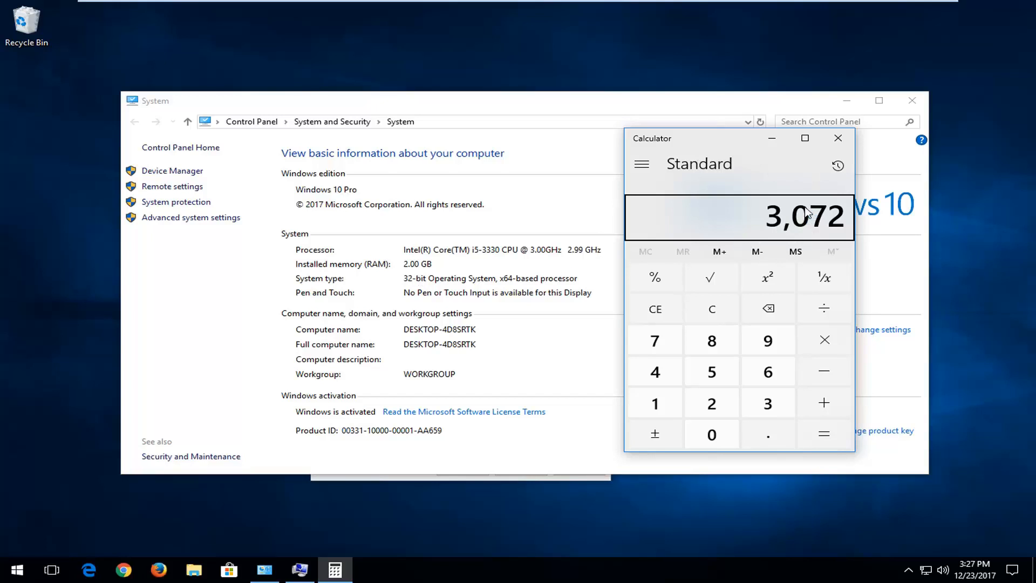
mouse_move(797, 228)
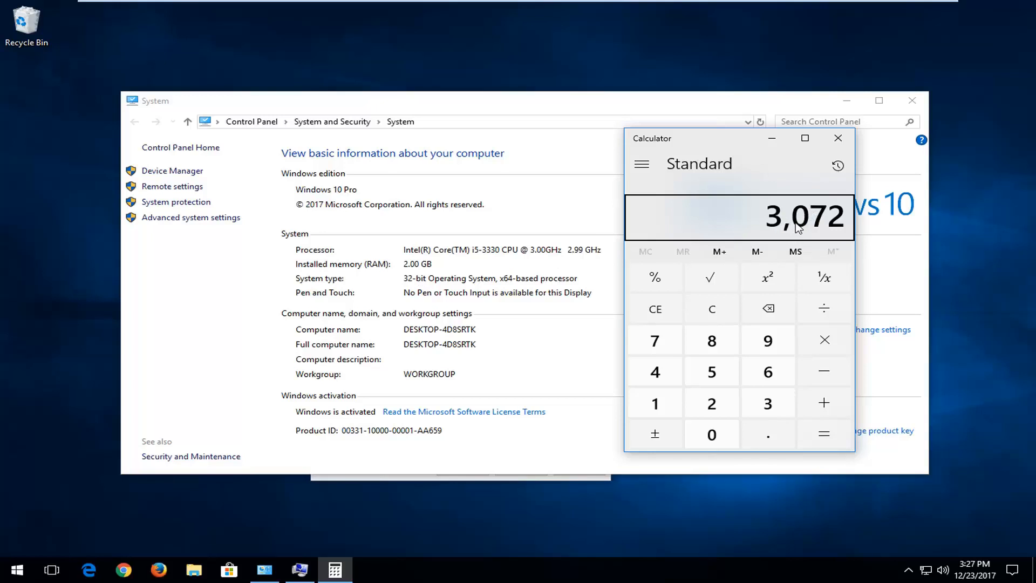
mouse_move(289, 550)
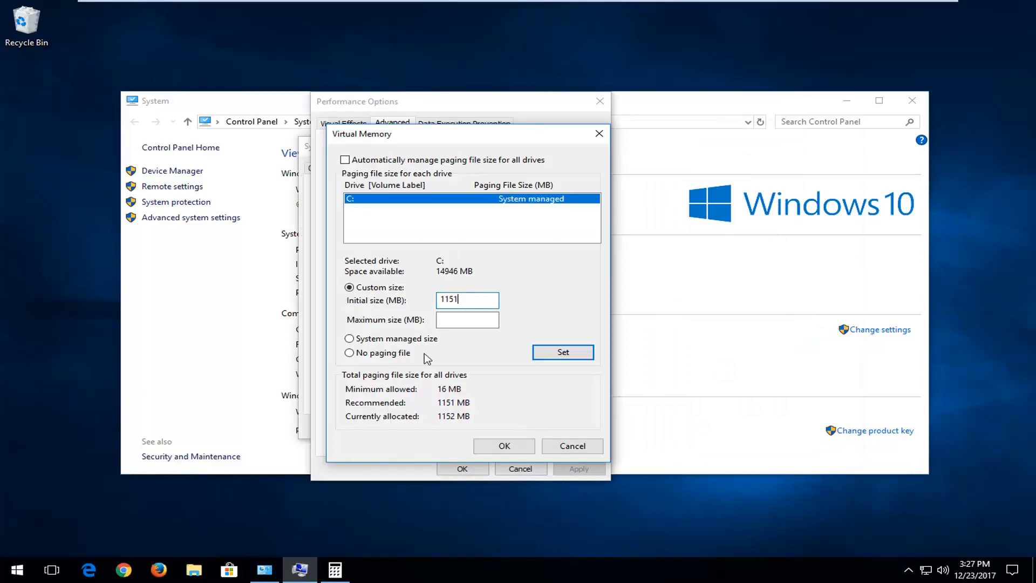
- Enter 3072 as maximum size, close Calculator, and set C: to 1151–3072 MB
click(335, 570)
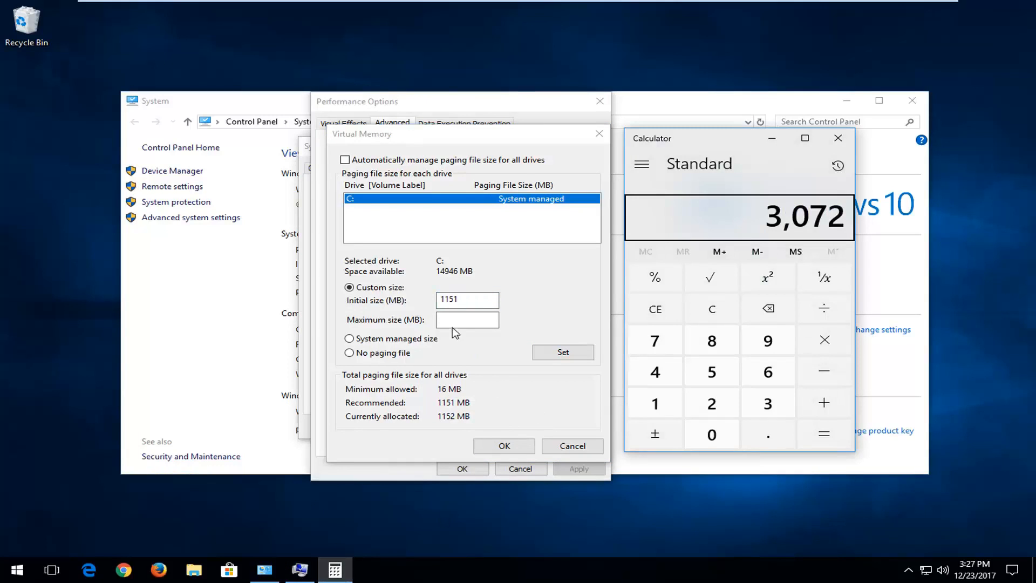
text(3072)
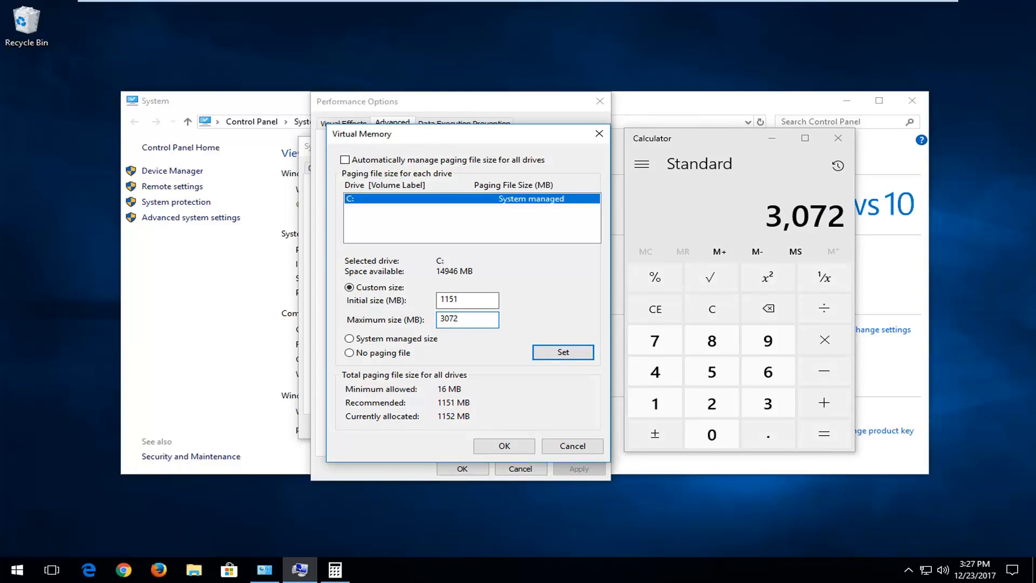
click(837, 138)
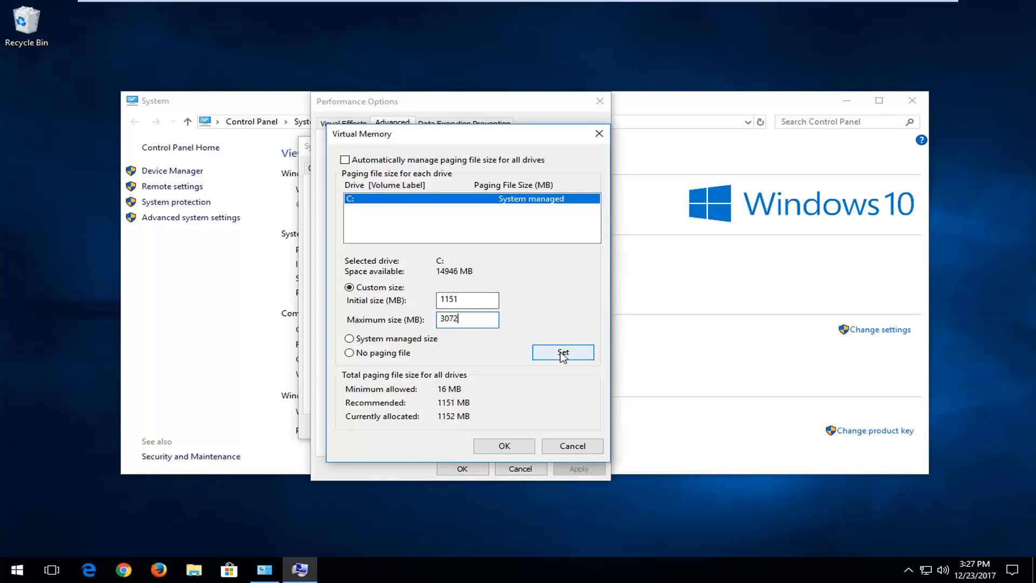
click(562, 351)
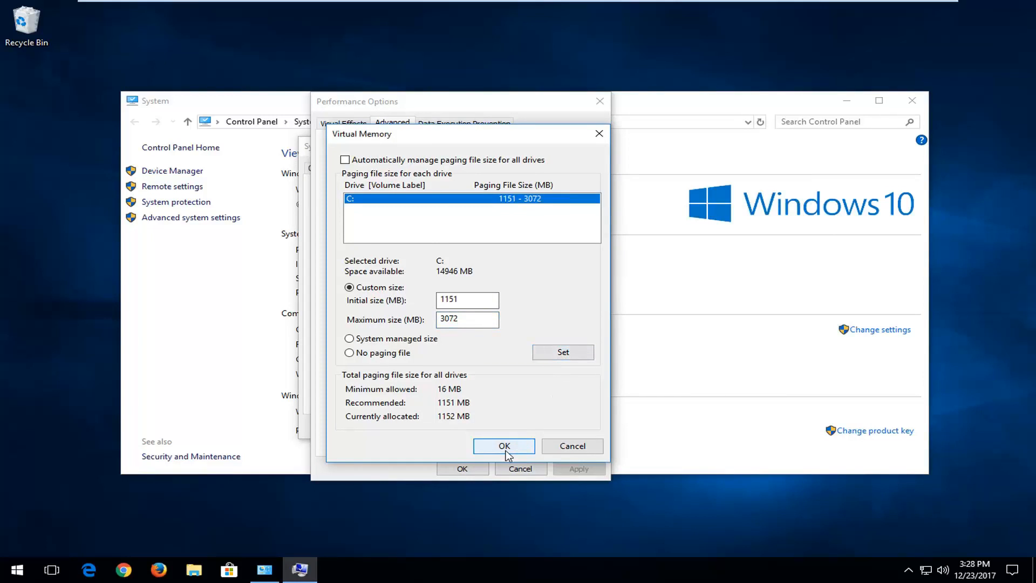
click(503, 445)
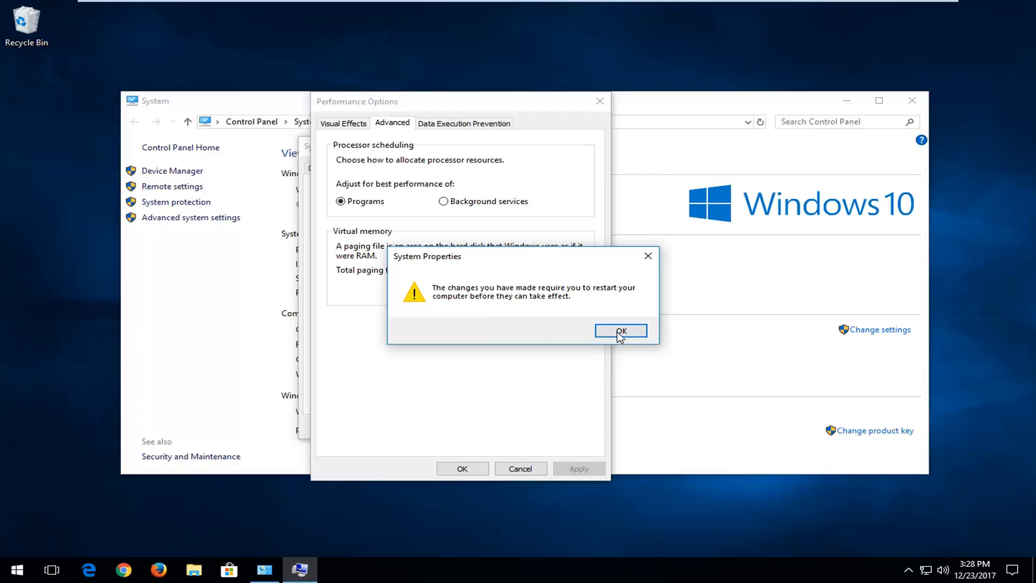
- Dismiss the restart notice, choose Restart Later, and close the System window
click(620, 330)
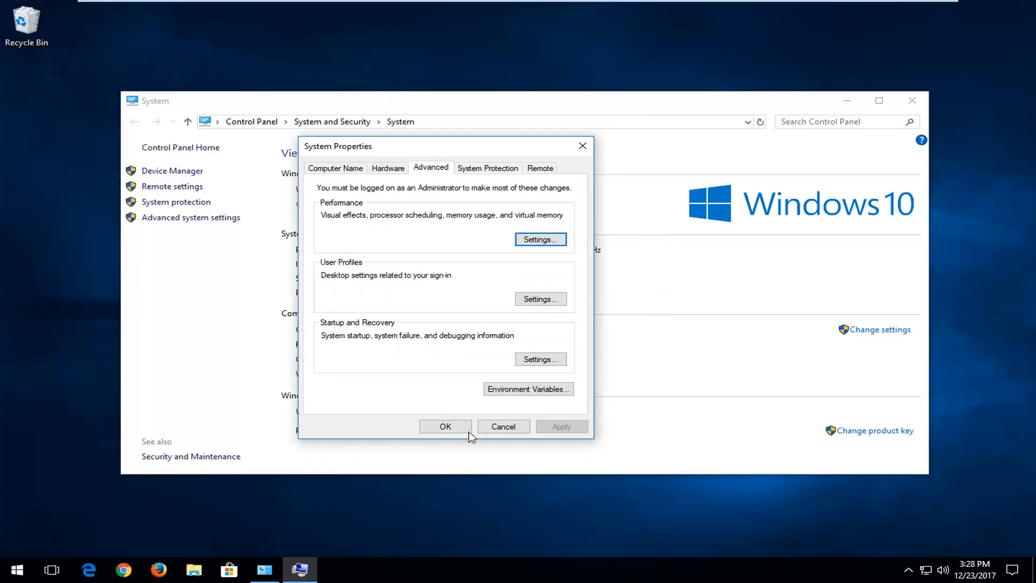
click(445, 427)
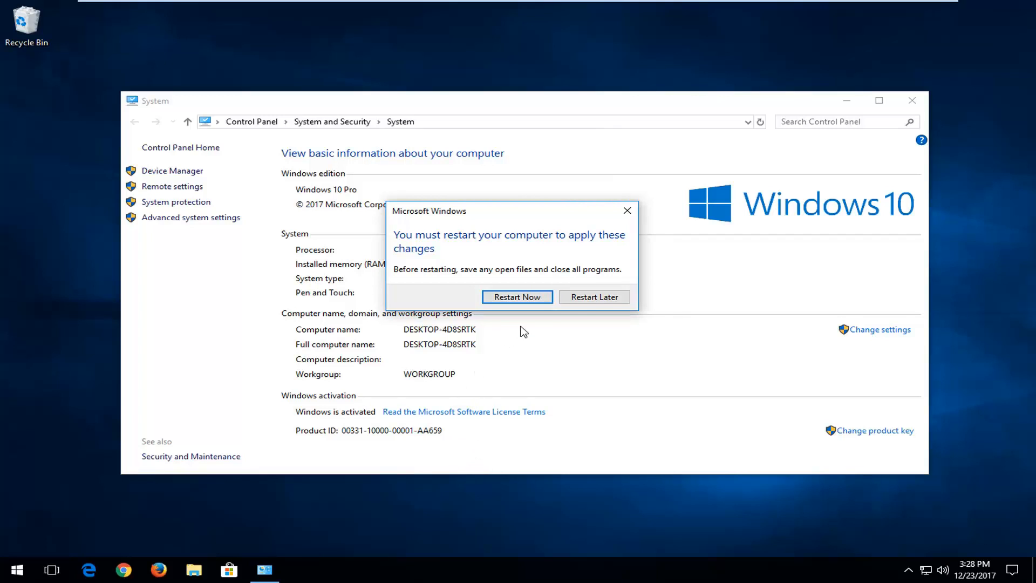
click(594, 297)
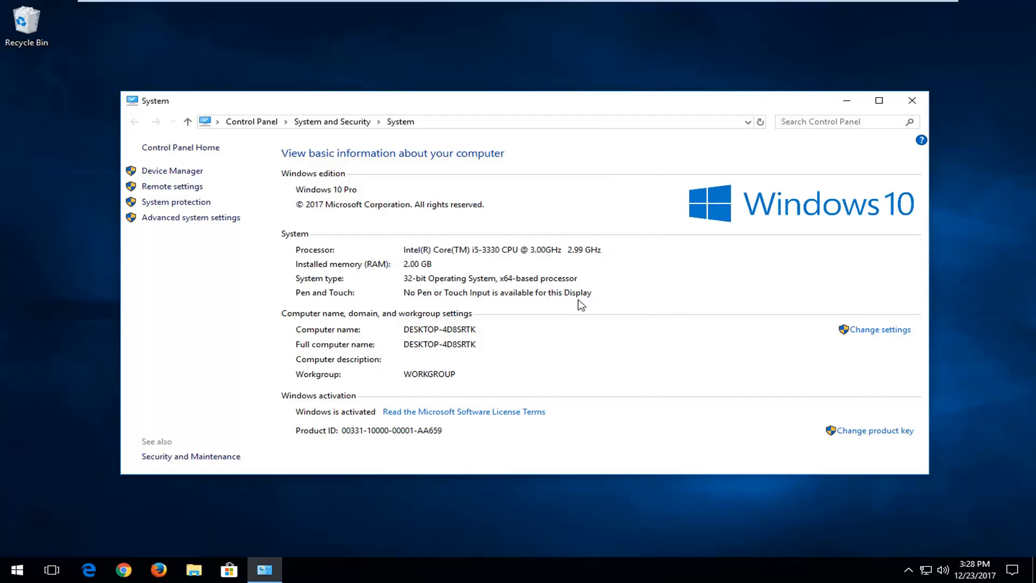
mouse_move(912, 100)
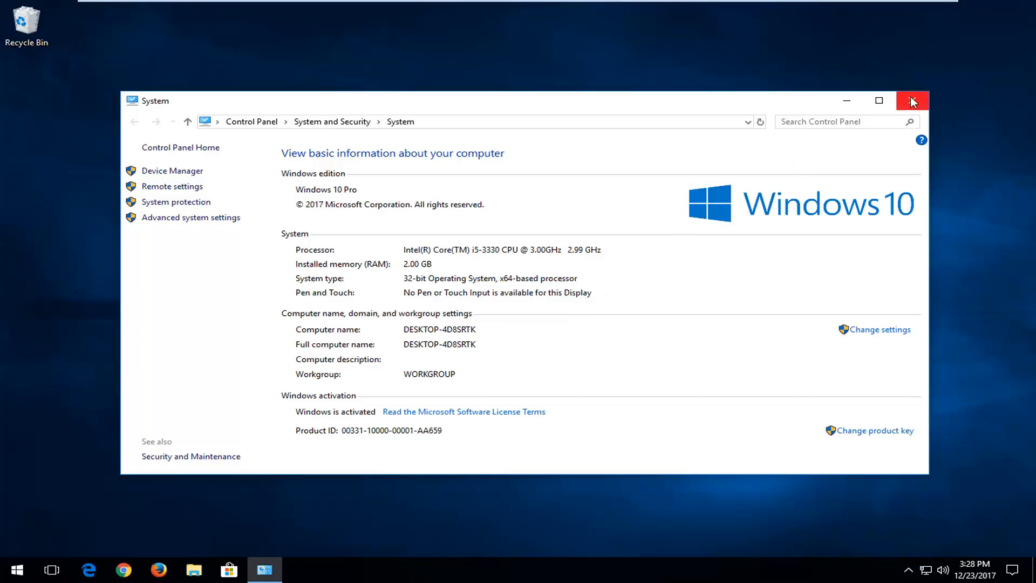
click(912, 100)
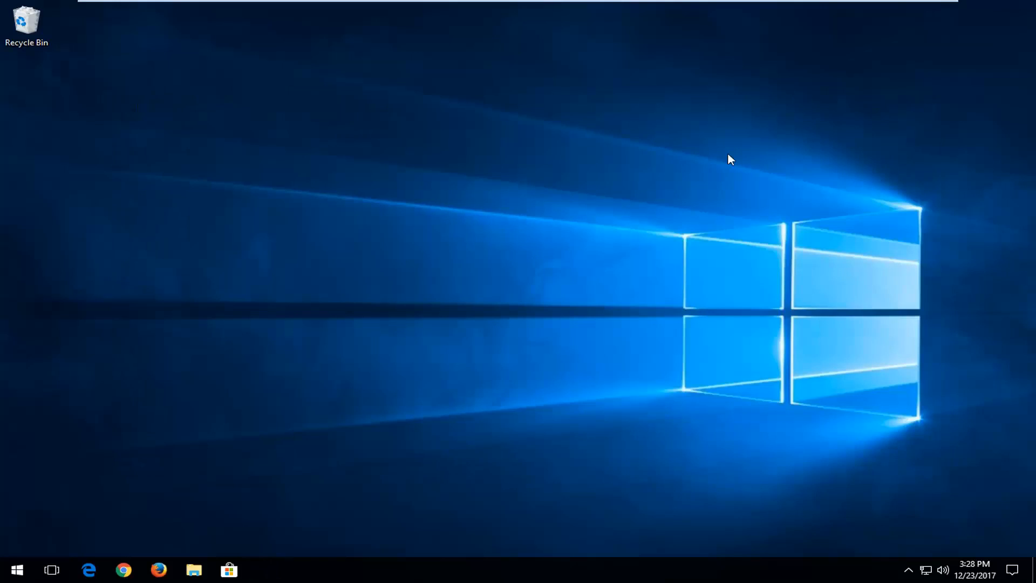